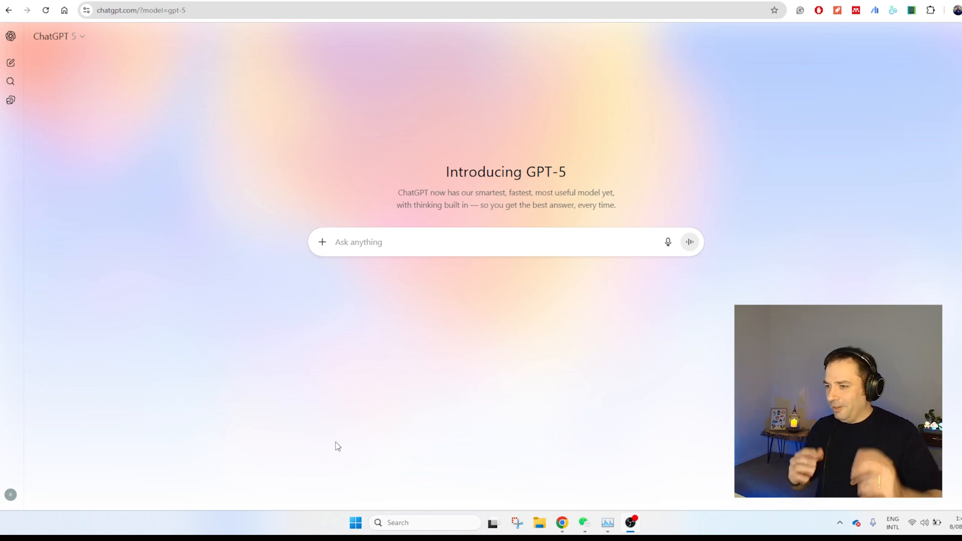
mouse_move(336, 382)
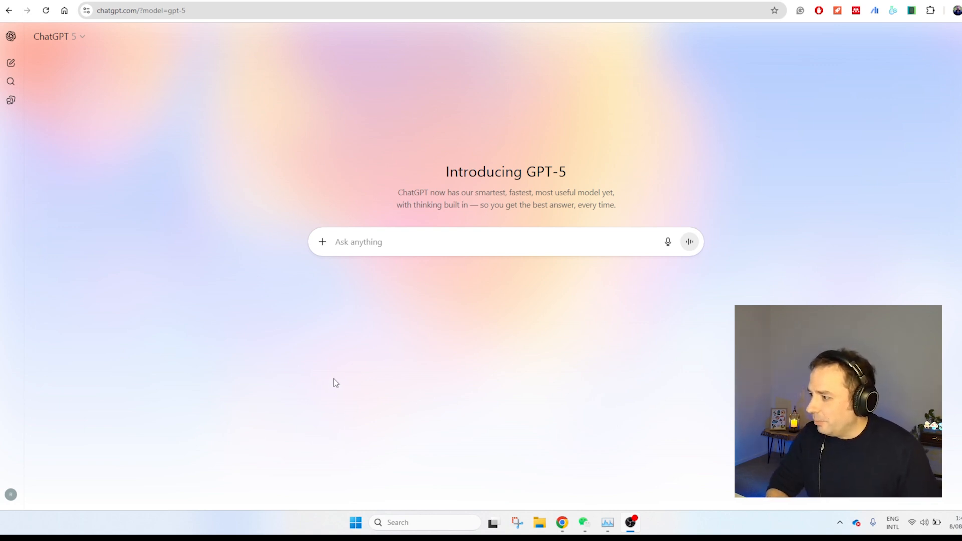
mouse_move(82, 52)
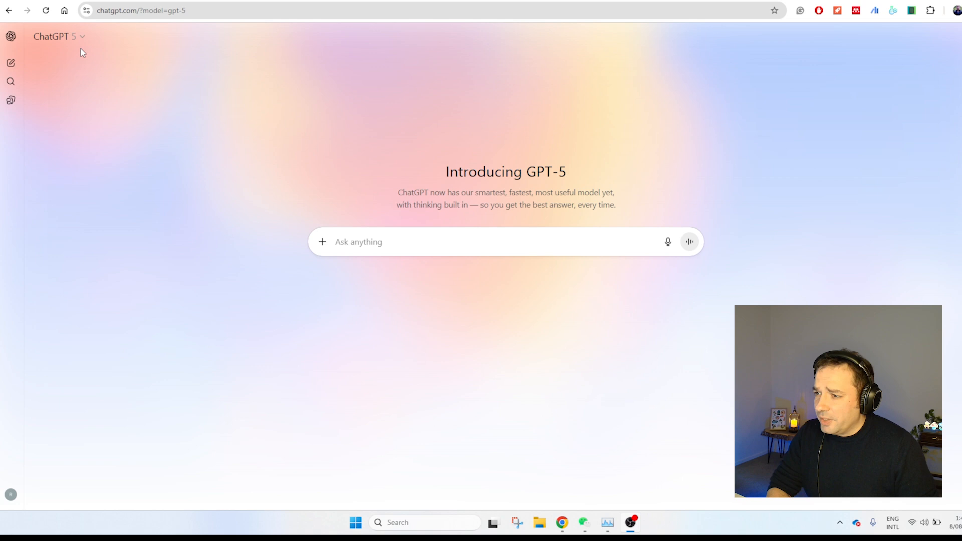
Change the chat model from GPT-5 to GPT-5 Thinking via the model dropdown.
left_click(55, 36)
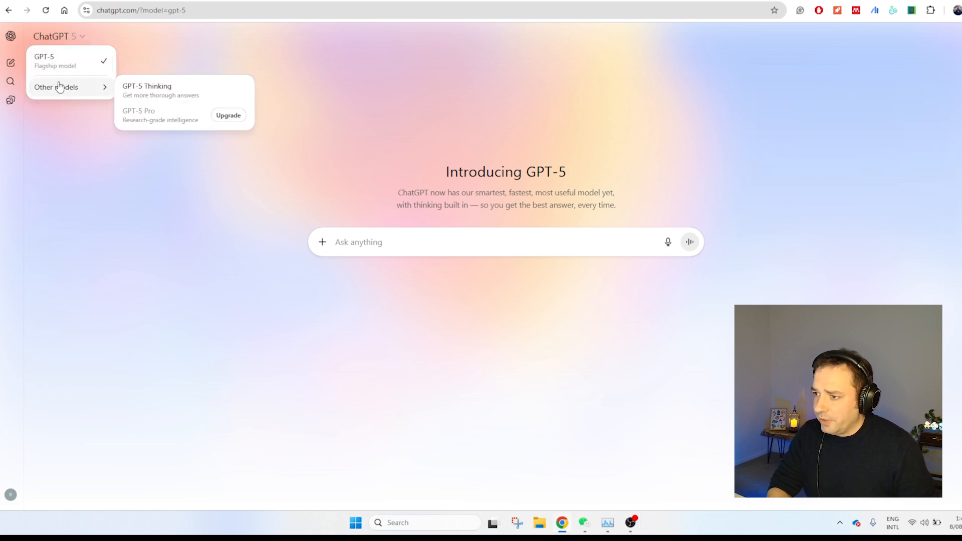
mouse_move(339, 112)
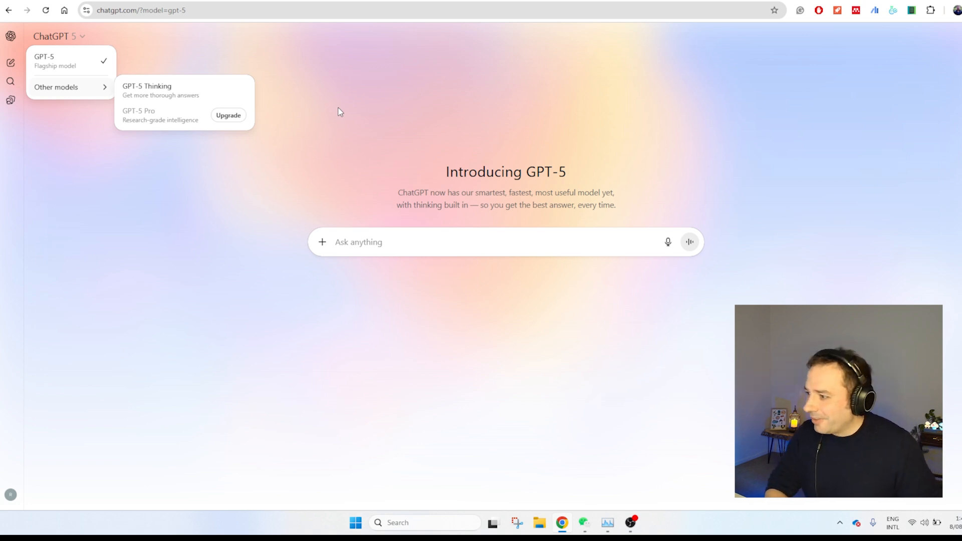
mouse_move(161, 90)
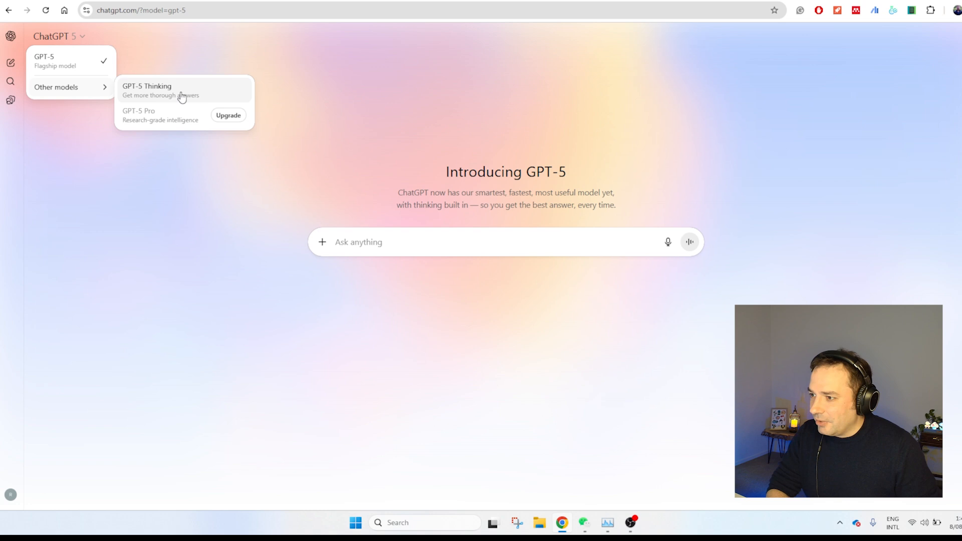
left_click(146, 90)
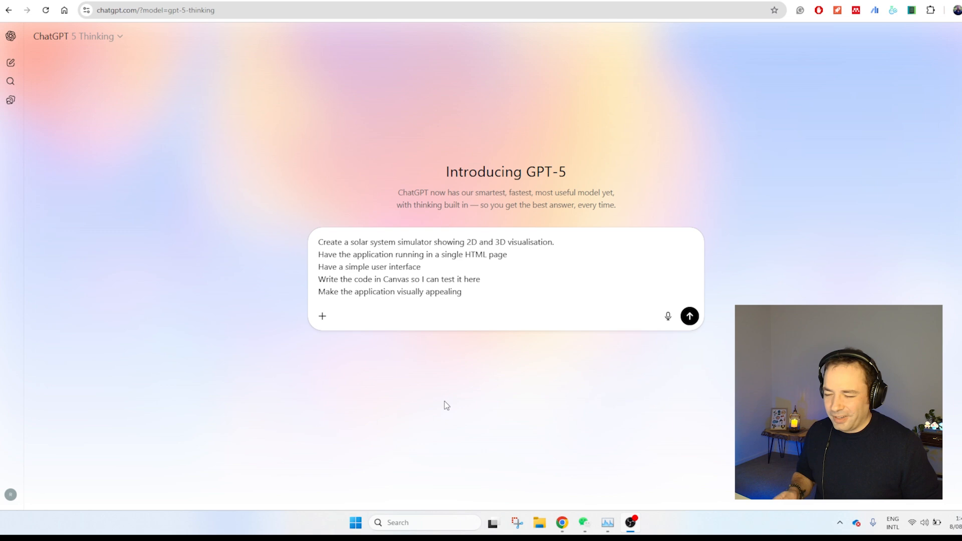
mouse_move(587, 354)
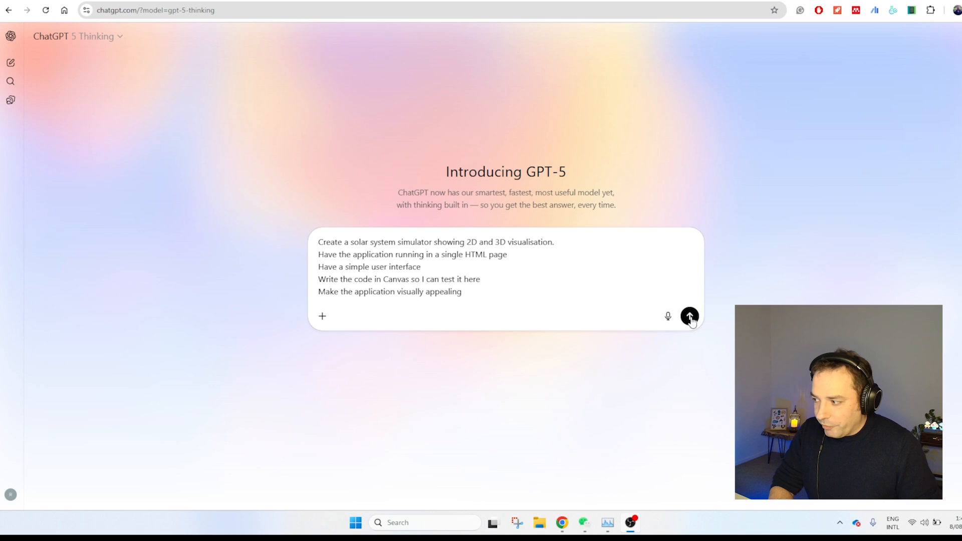
Submit the single-page HTML solar system simulator prompt with 2D and 3D views.
left_click(689, 316)
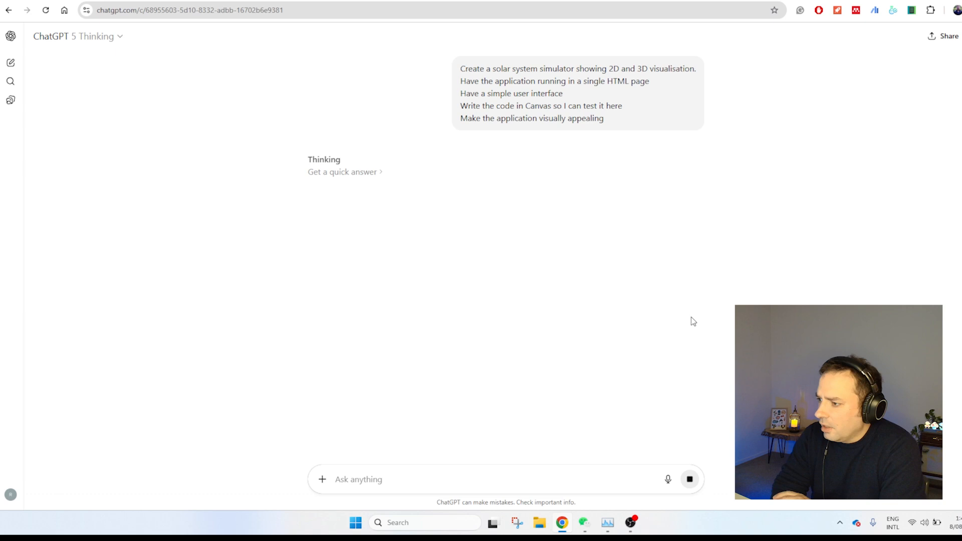
mouse_move(379, 191)
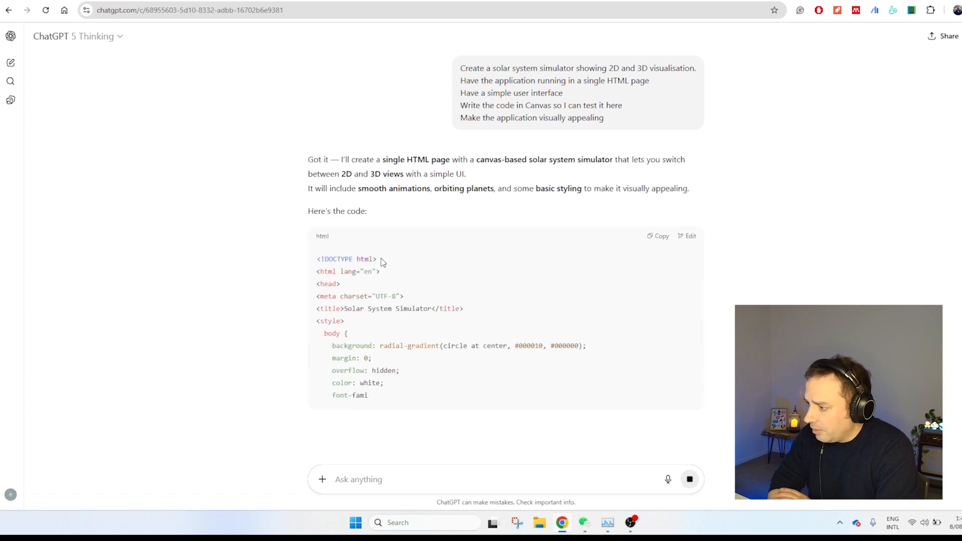
Scroll through the generated simulator HTML to its features summary, then back to the top.
scroll("down", 3)
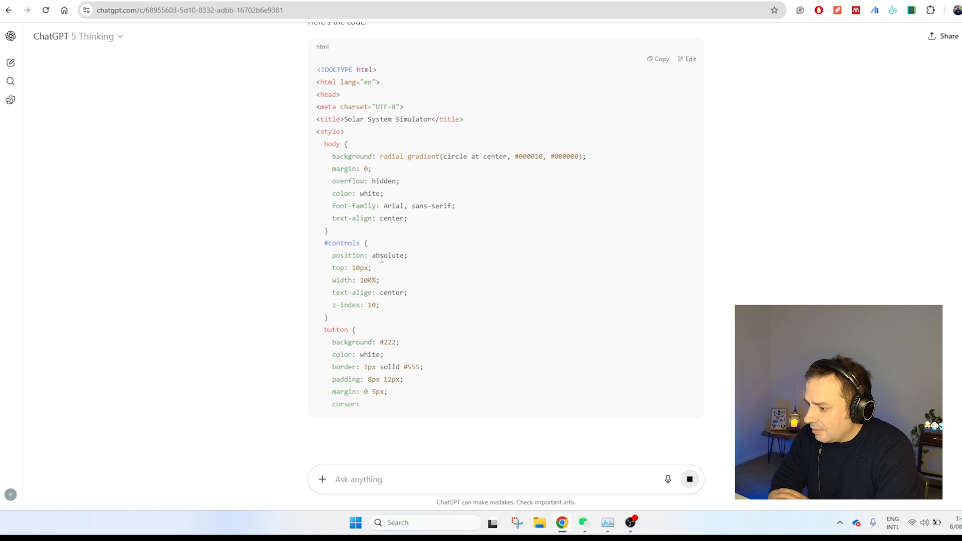
scroll("up", 3)
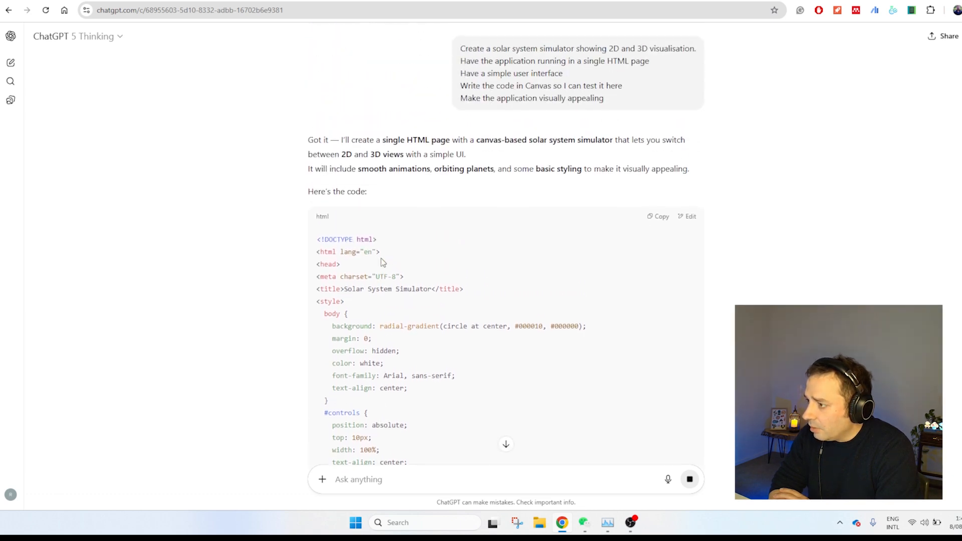
scroll("down", 3)
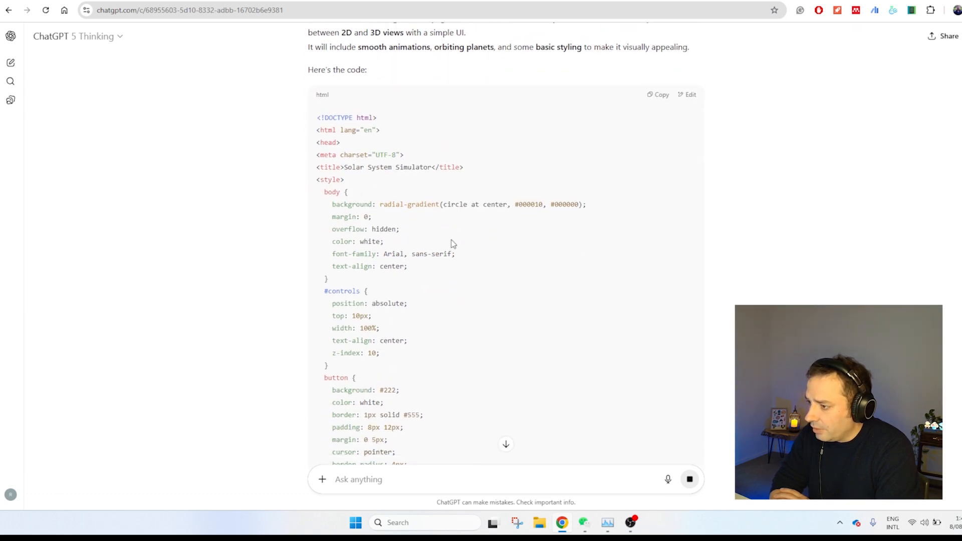
scroll("down", 3)
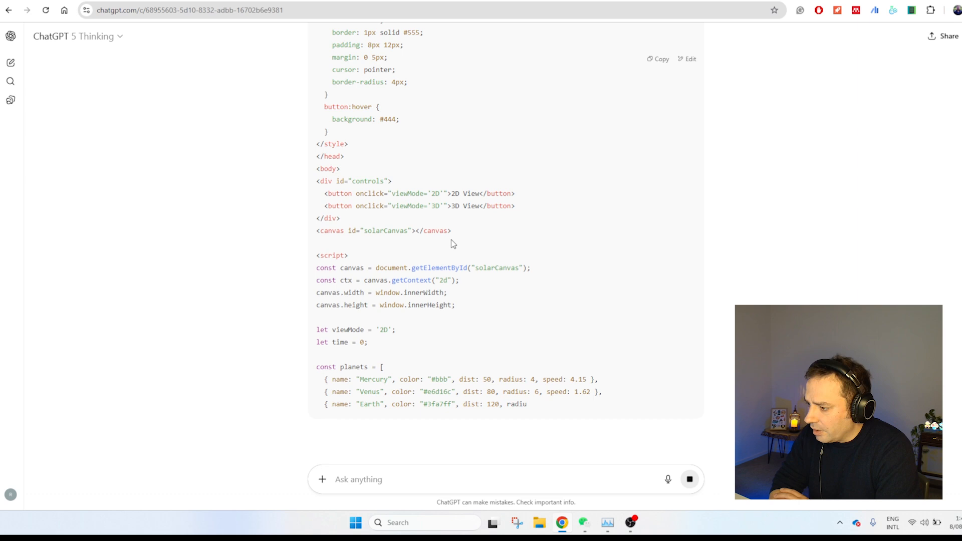
scroll("down", 3)
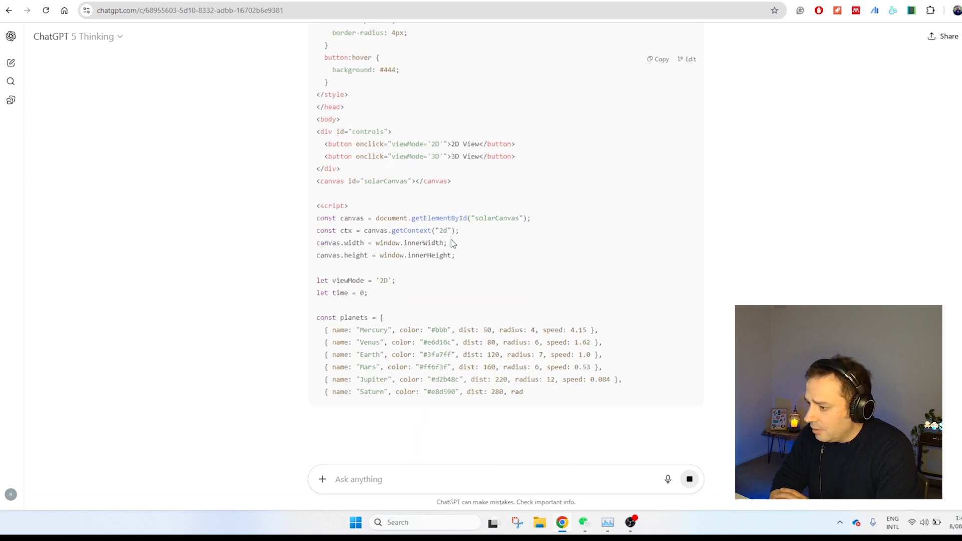
scroll("down", 3)
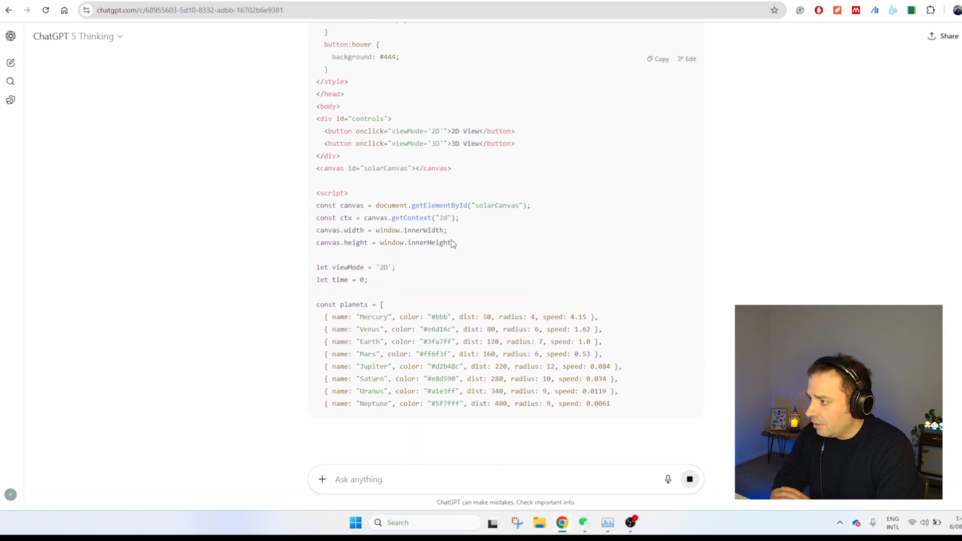
scroll("down", 3)
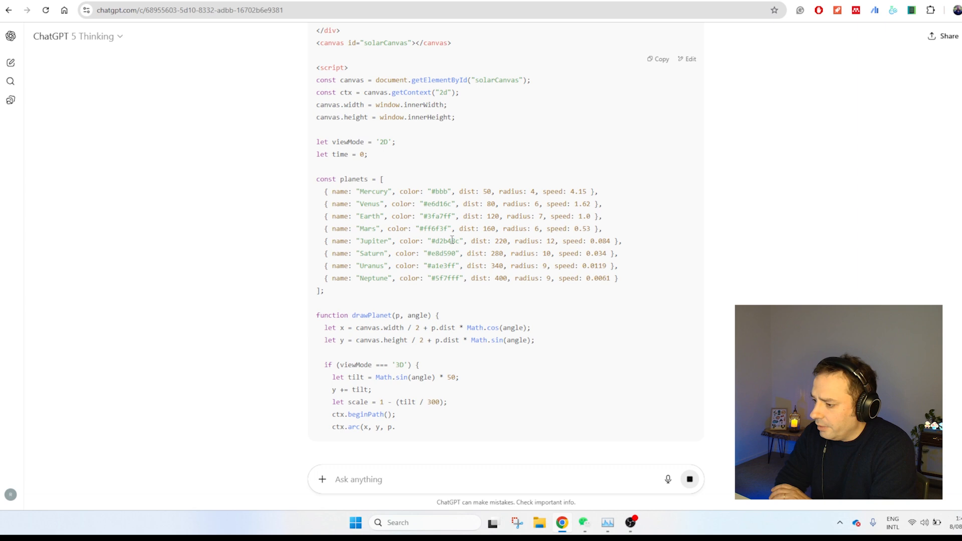
scroll("down", 3)
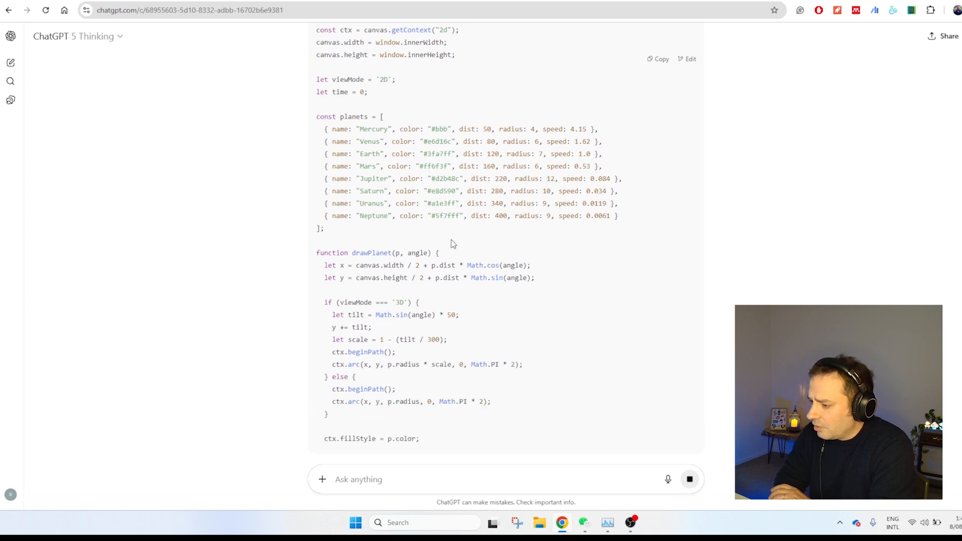
scroll("down", 3)
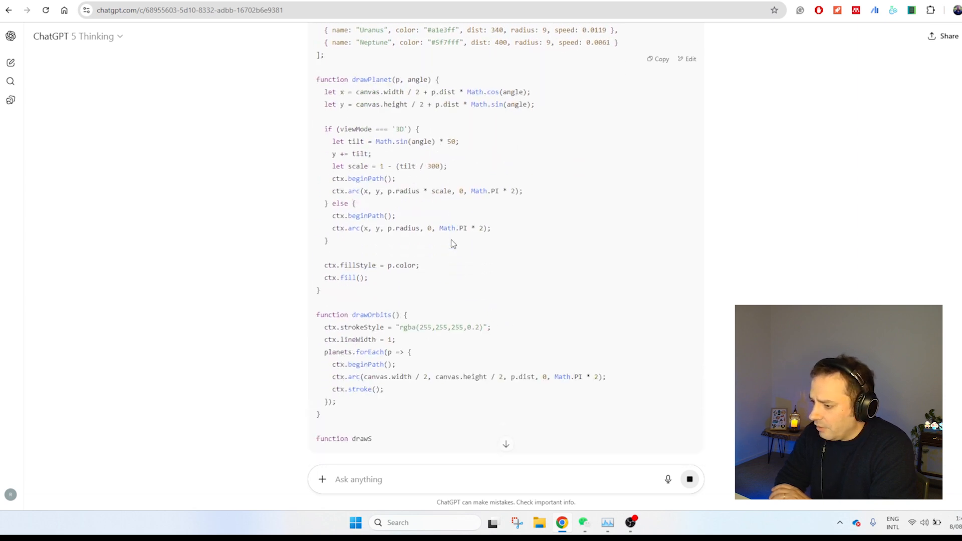
scroll("down", 3)
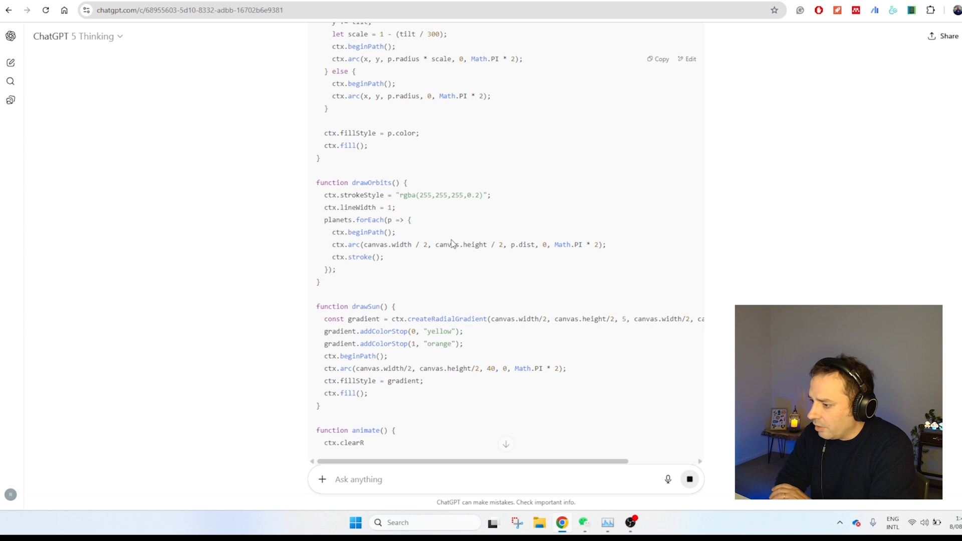
scroll("down", 3)
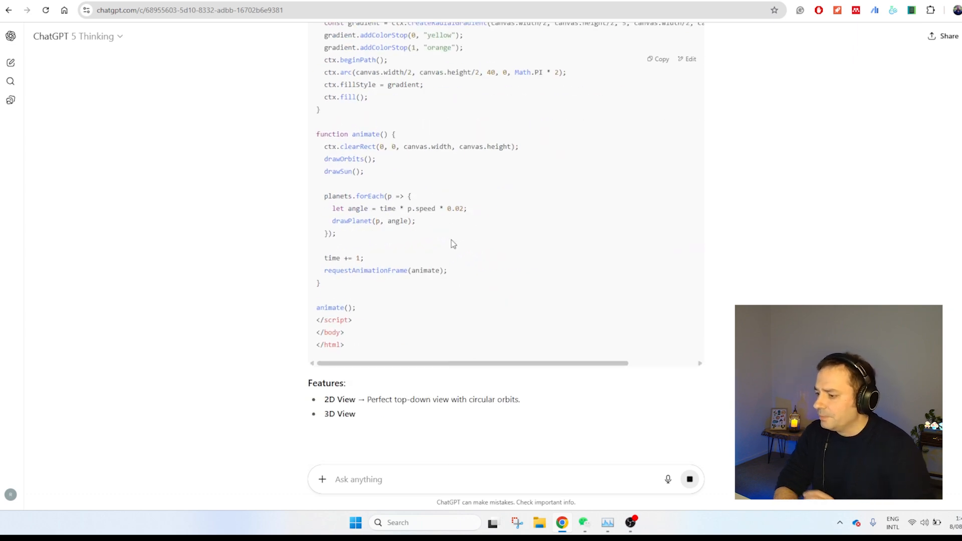
scroll("down", 3)
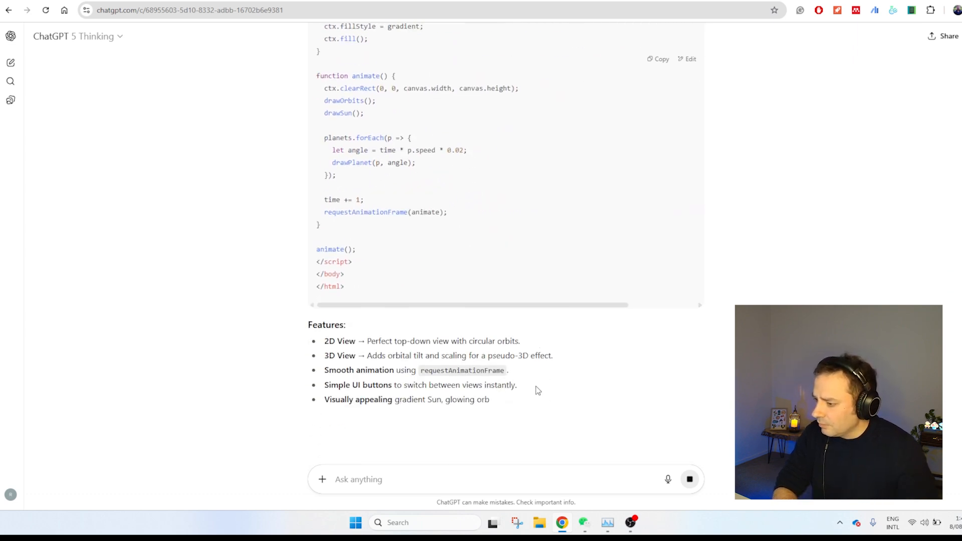
scroll("down", 3)
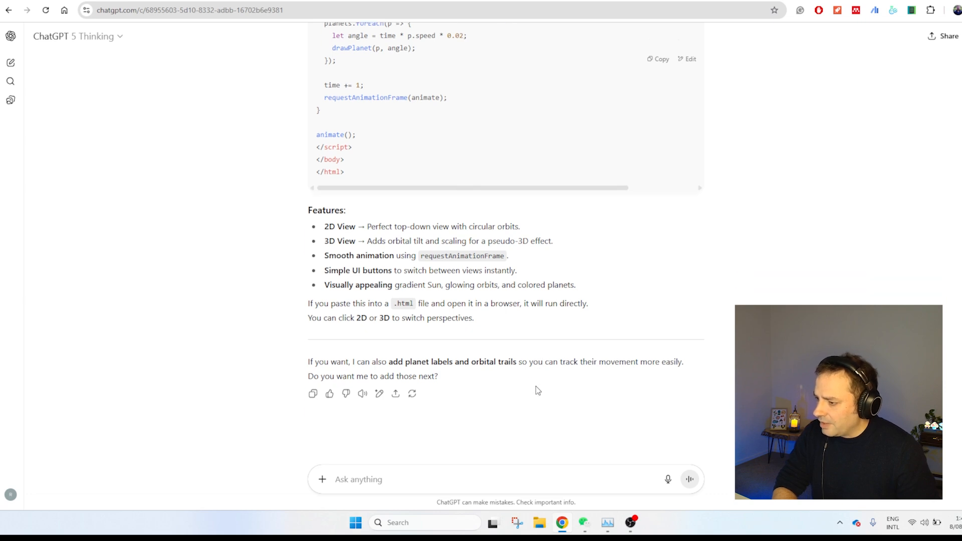
mouse_move(483, 349)
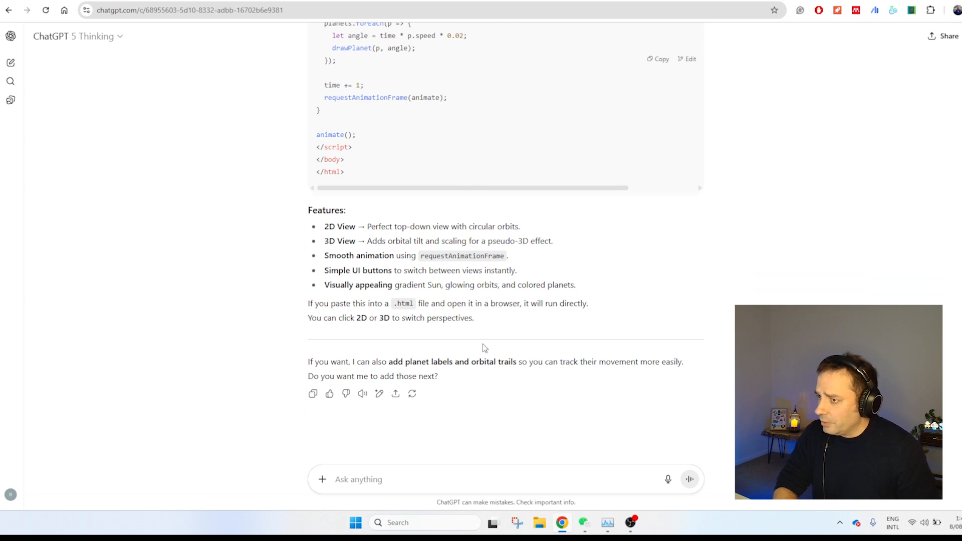
scroll("up", 3)
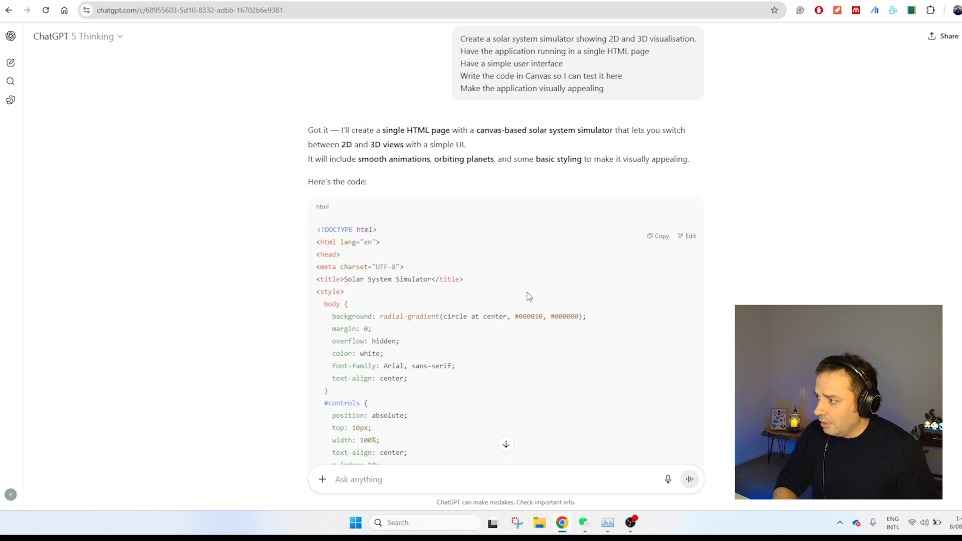
left_click(658, 236)
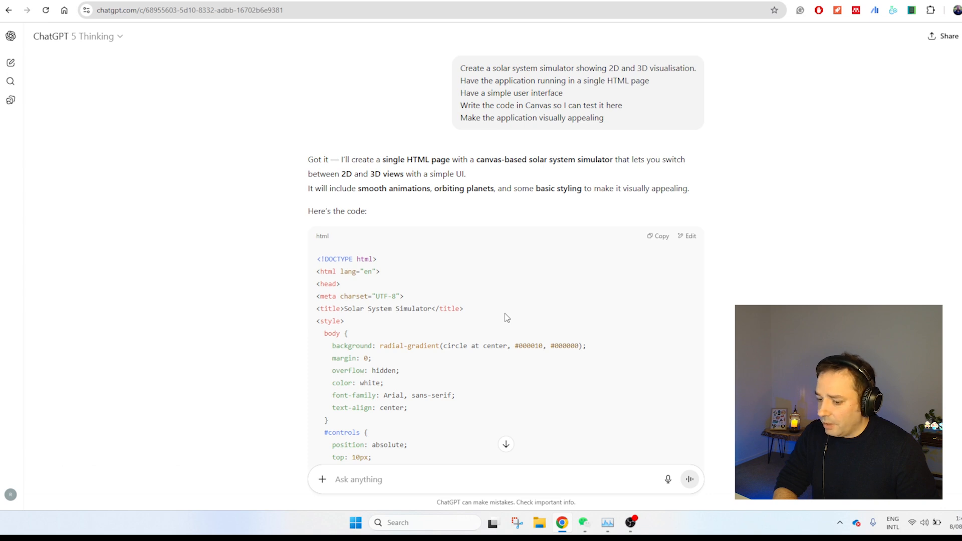
mouse_move(501, 317)
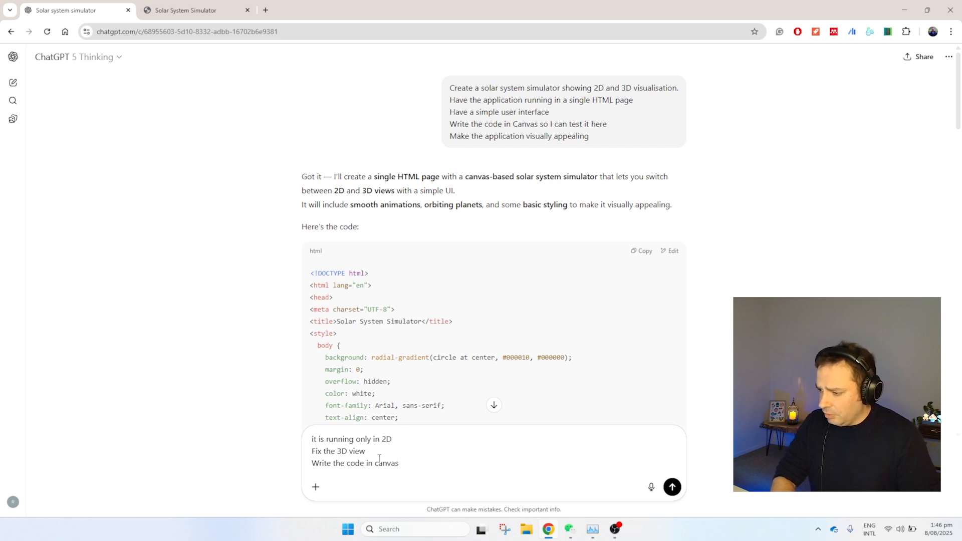
mouse_move(955, 159)
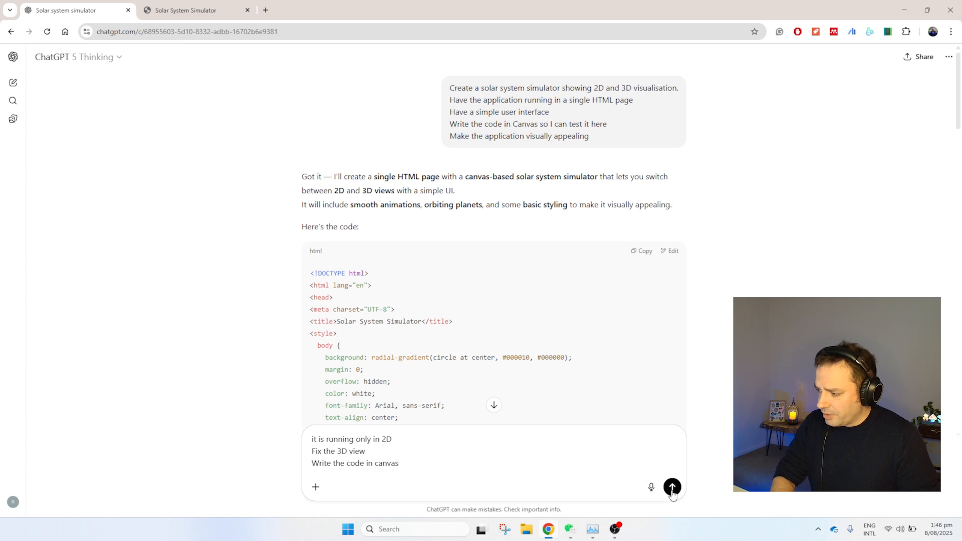
Send the 3D view fix request and follow it into the Solar System Simulator Canvas.
left_click(671, 486)
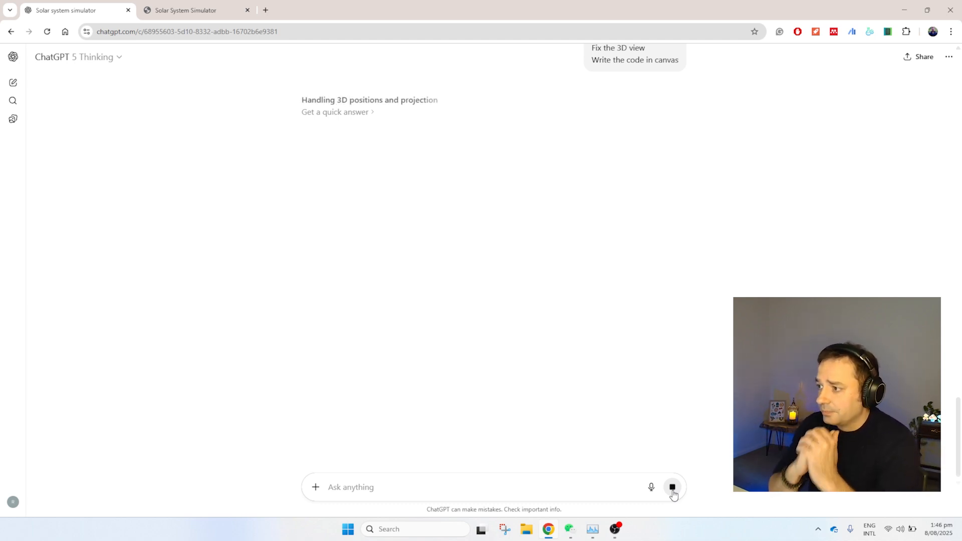
left_click(634, 60)
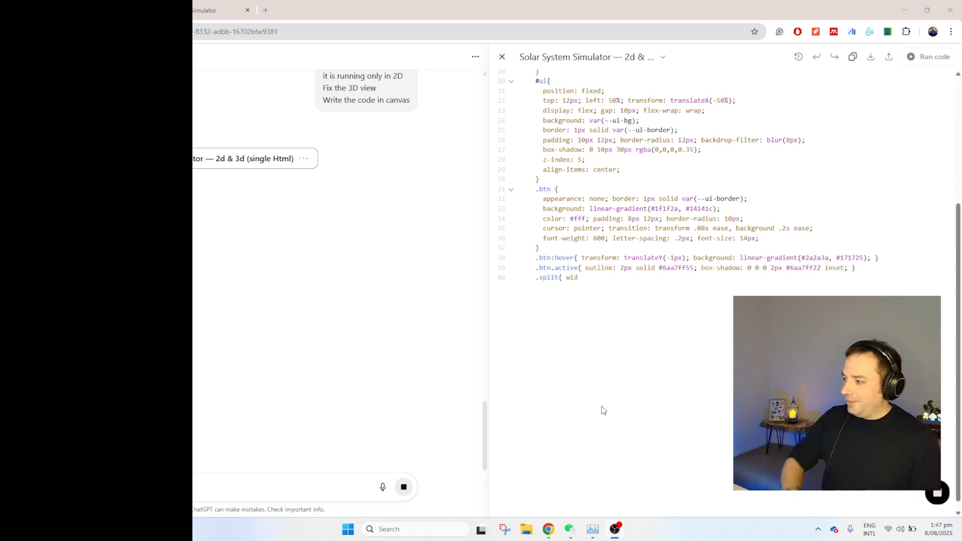
Scroll the Canvas code down to the body with 2D/3D, Reset Camera, Trails and Labels buttons.
scroll("down", 3)
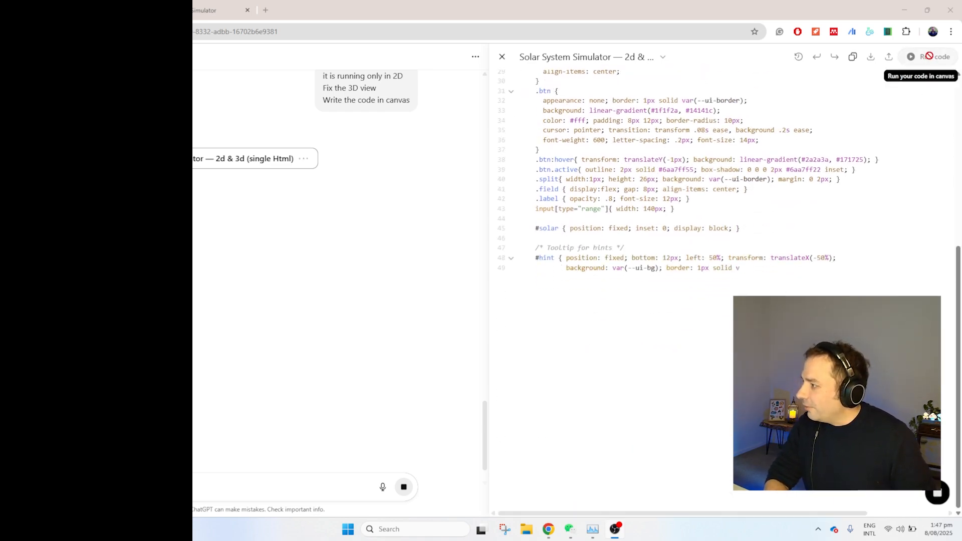
scroll("down", 3)
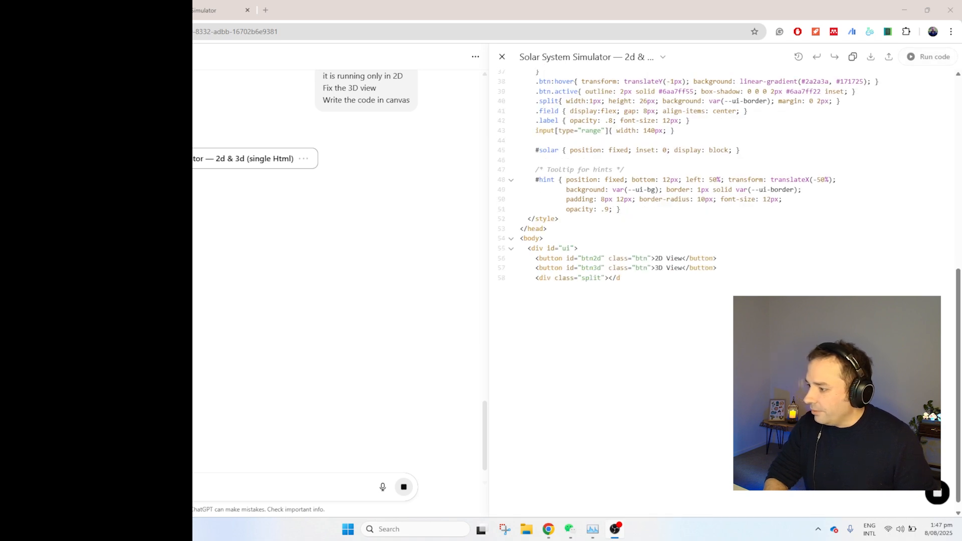
scroll("down", 3)
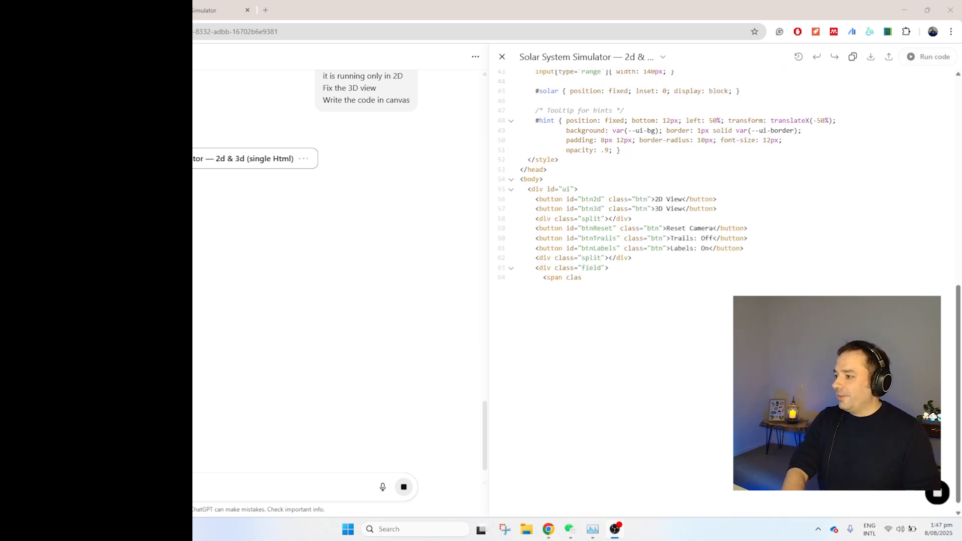